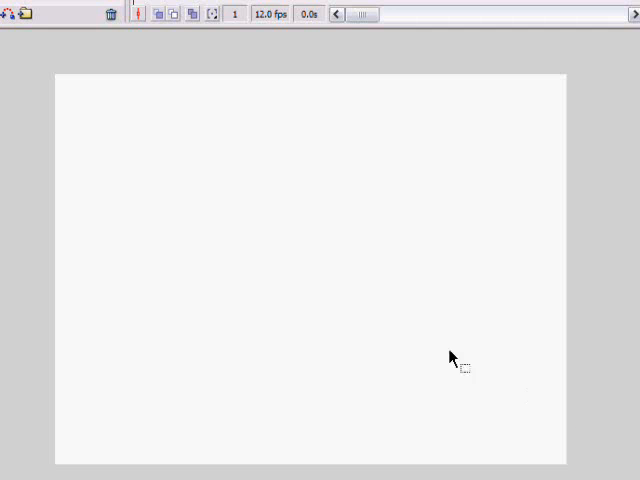
mouse_move(251, 335)
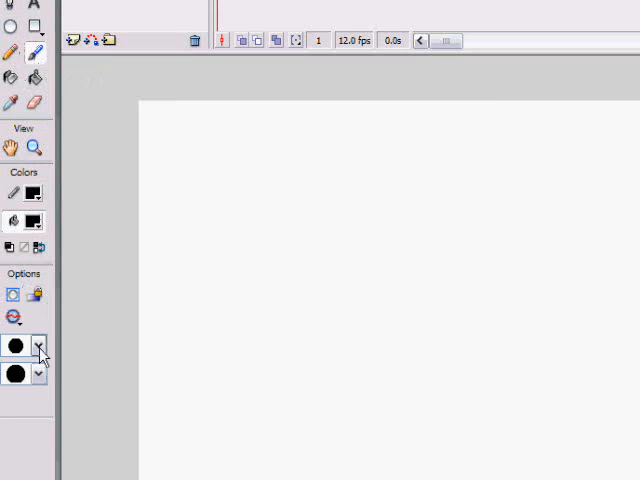
- Choose a Brush size and paint a thick black rounded head outline at stage centre
left_click(39, 348)
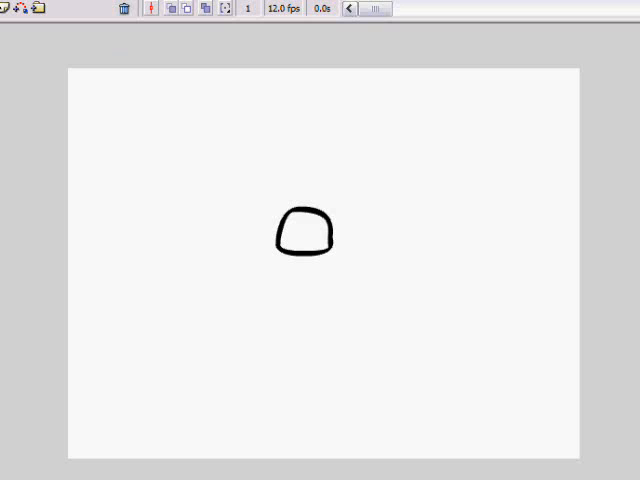
mouse_move(365, 298)
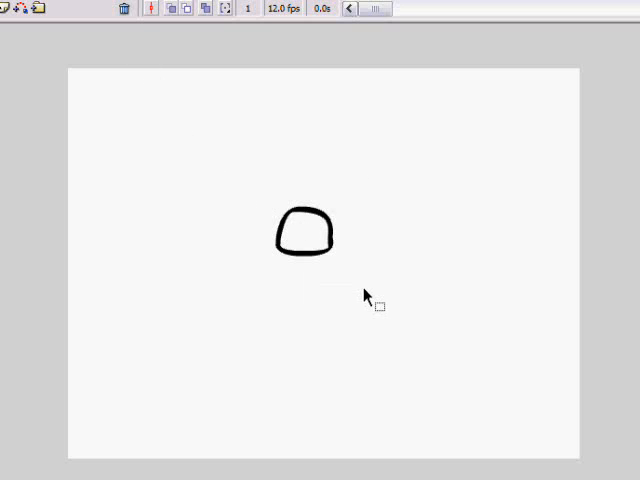
- Convert the head outline into a Movie clip symbol named Symbol 1
right_click(365, 295)
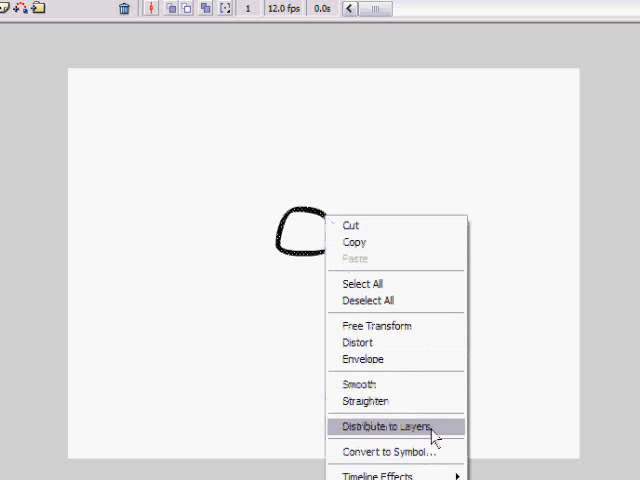
left_click(392, 449)
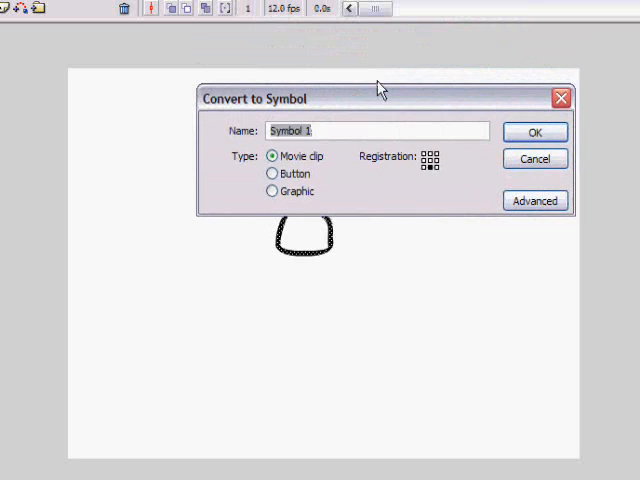
left_click(535, 131)
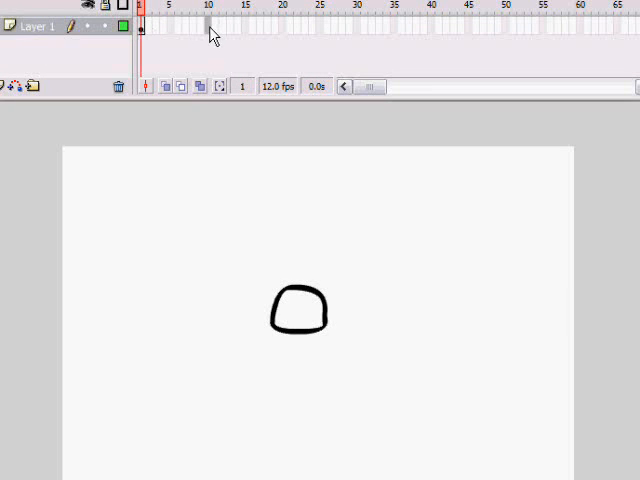
- Add a keyframe at frame 10 and move the head symbol to the right there
left_click(205, 28)
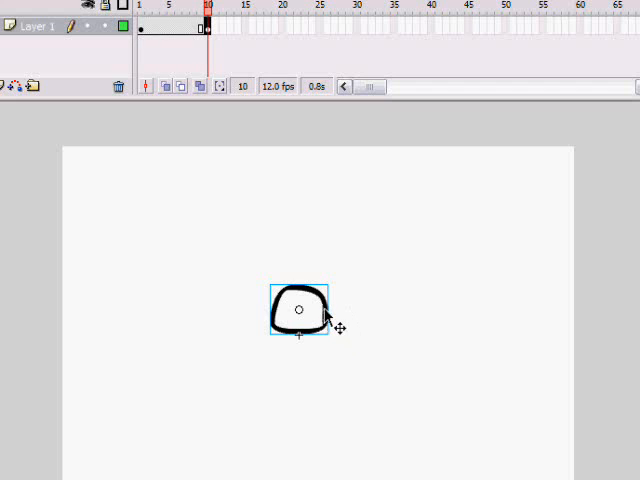
left_click_drag(298, 308, 368, 308)
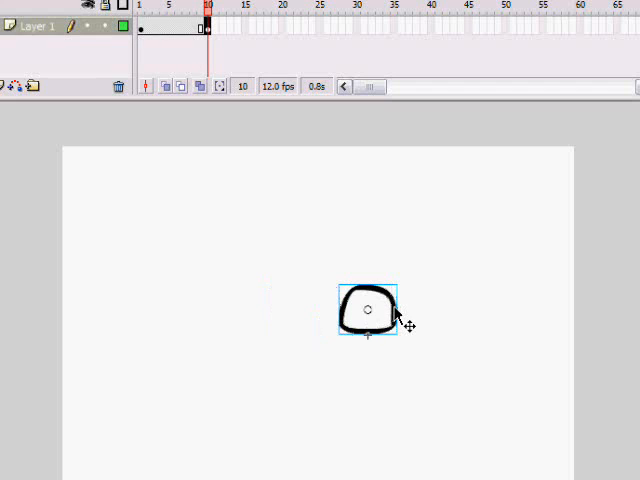
mouse_move(148, 47)
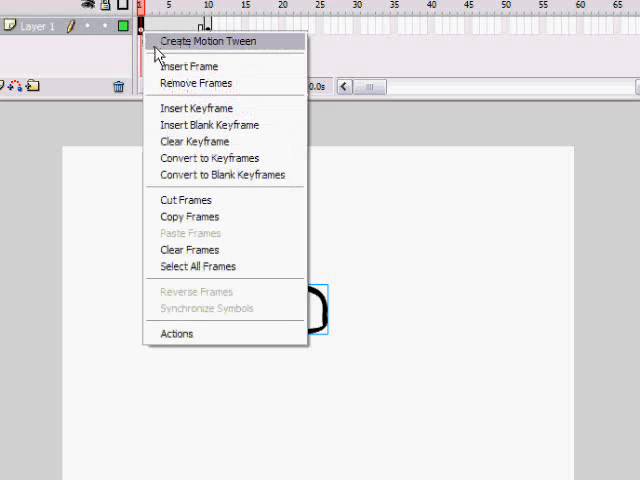
- Create a motion tween sliding the head rightward across frames 1–10
left_click(207, 41)
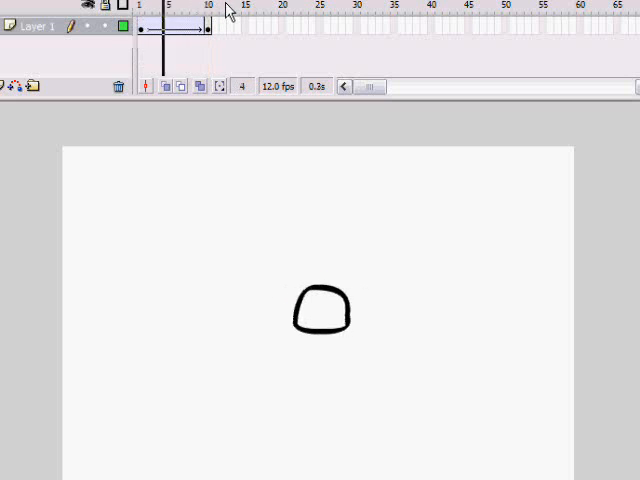
- Show frame 11 with the head resting at its final right-of-centre position
left_click(207, 5)
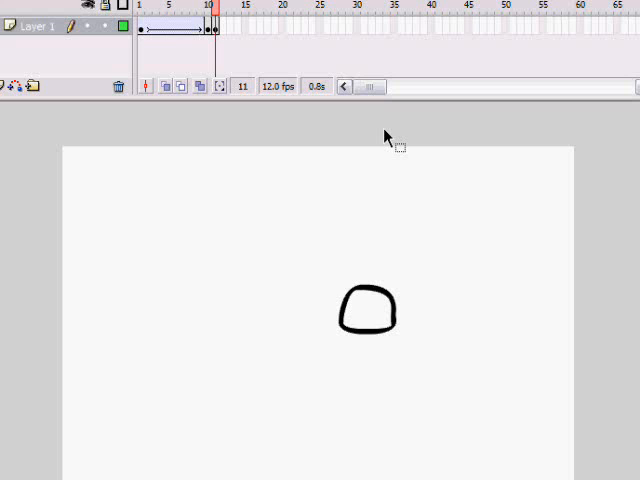
mouse_move(389, 258)
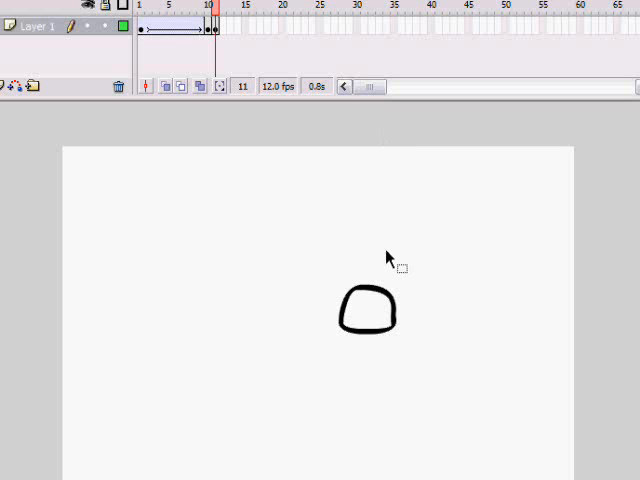